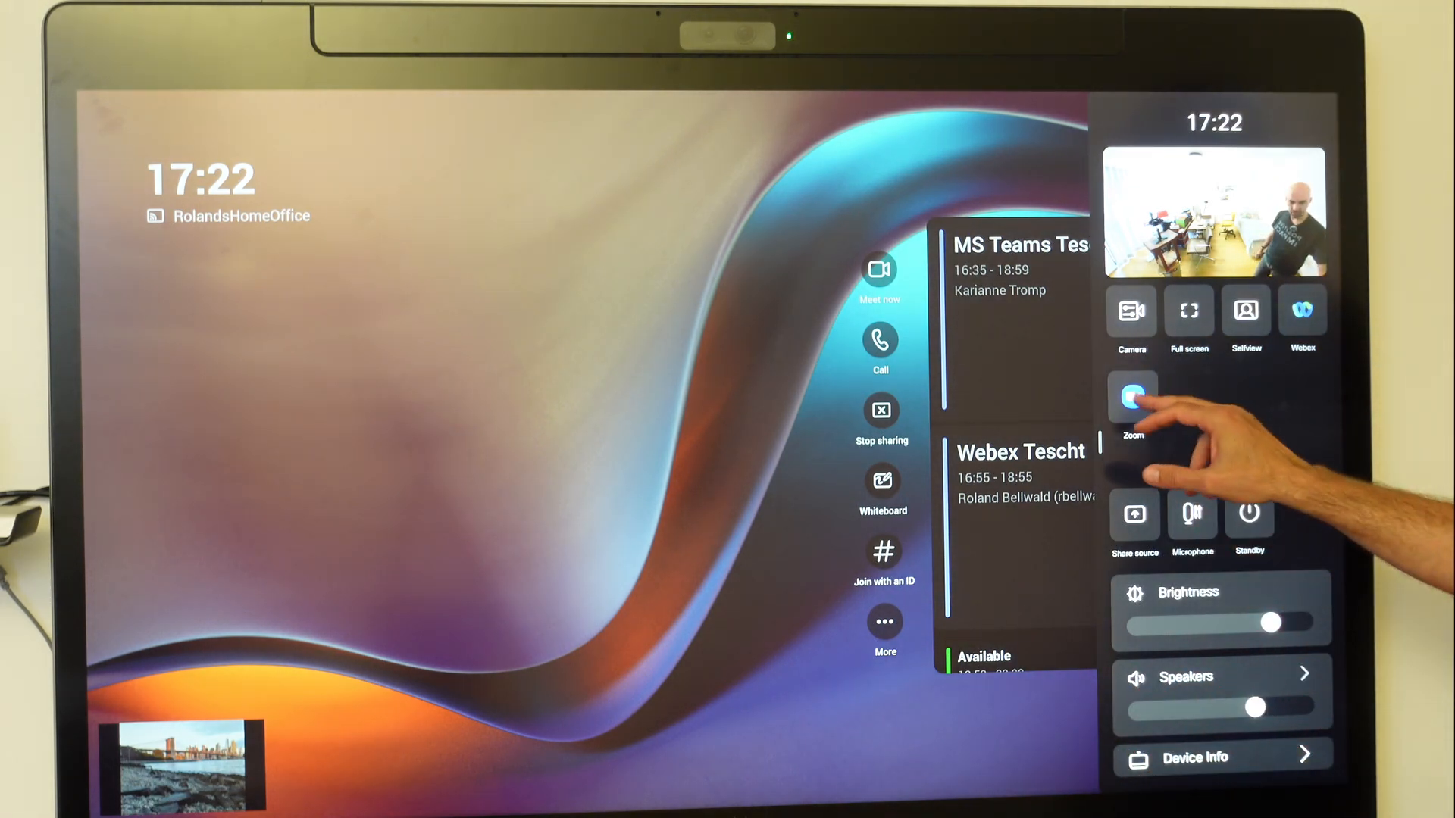
- Open the Zoom Meeting join dialog from the control panel's Zoom button
{"action": "left_click", "coordinate": [1131, 400]}
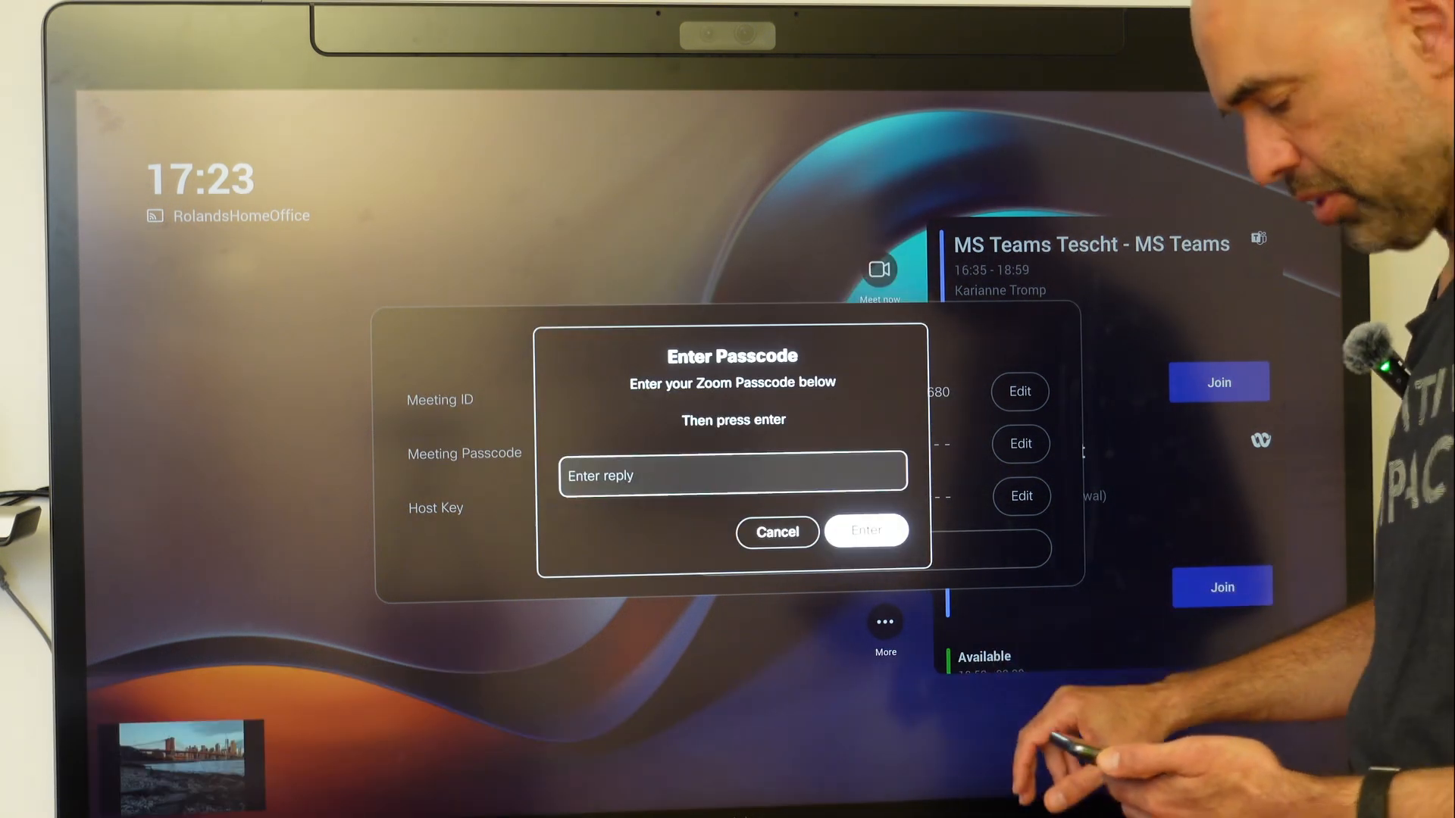
{"action": "type", "text": "c1sco"}
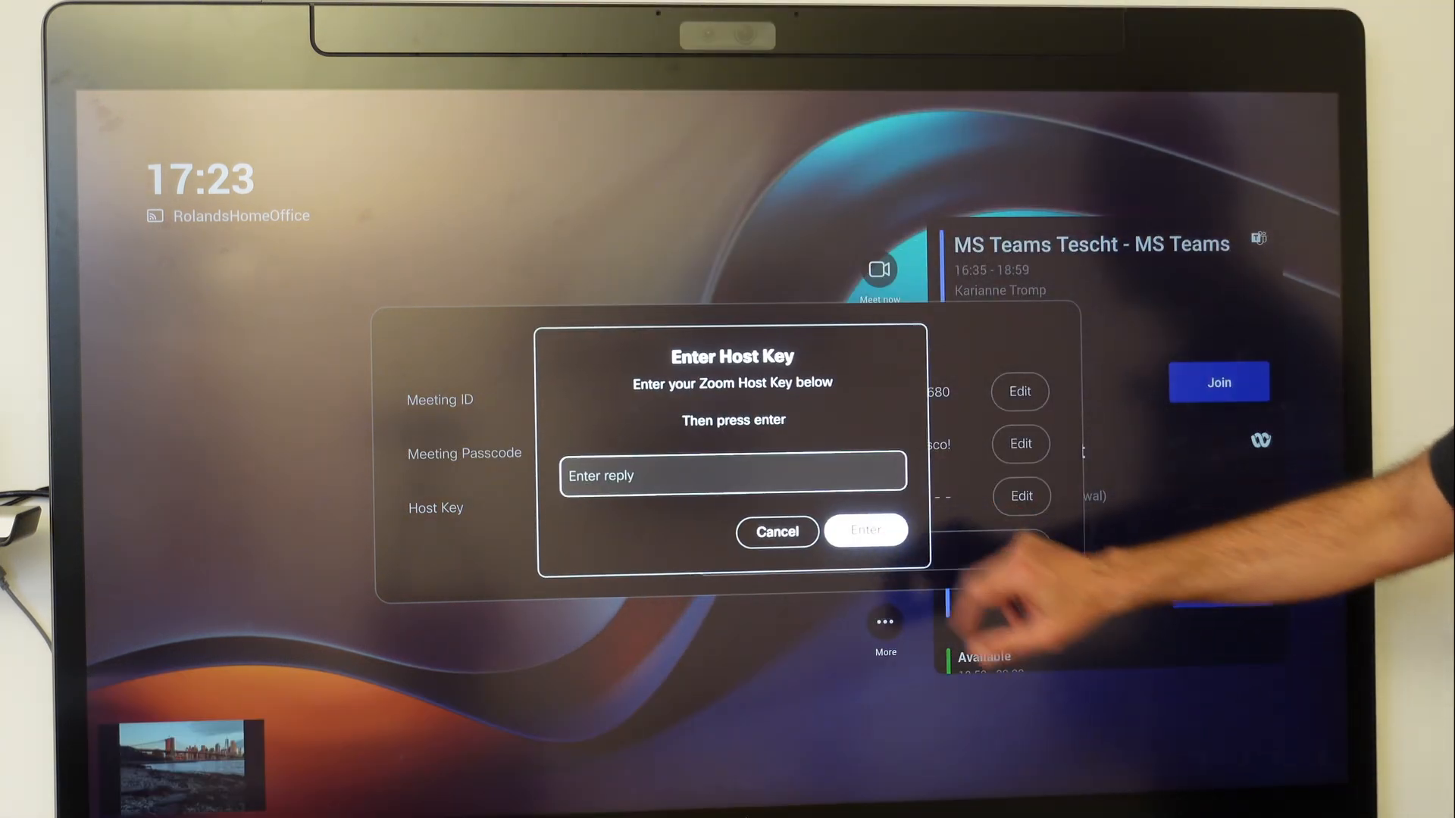
{"action": "left_click", "coordinate": [777, 532]}
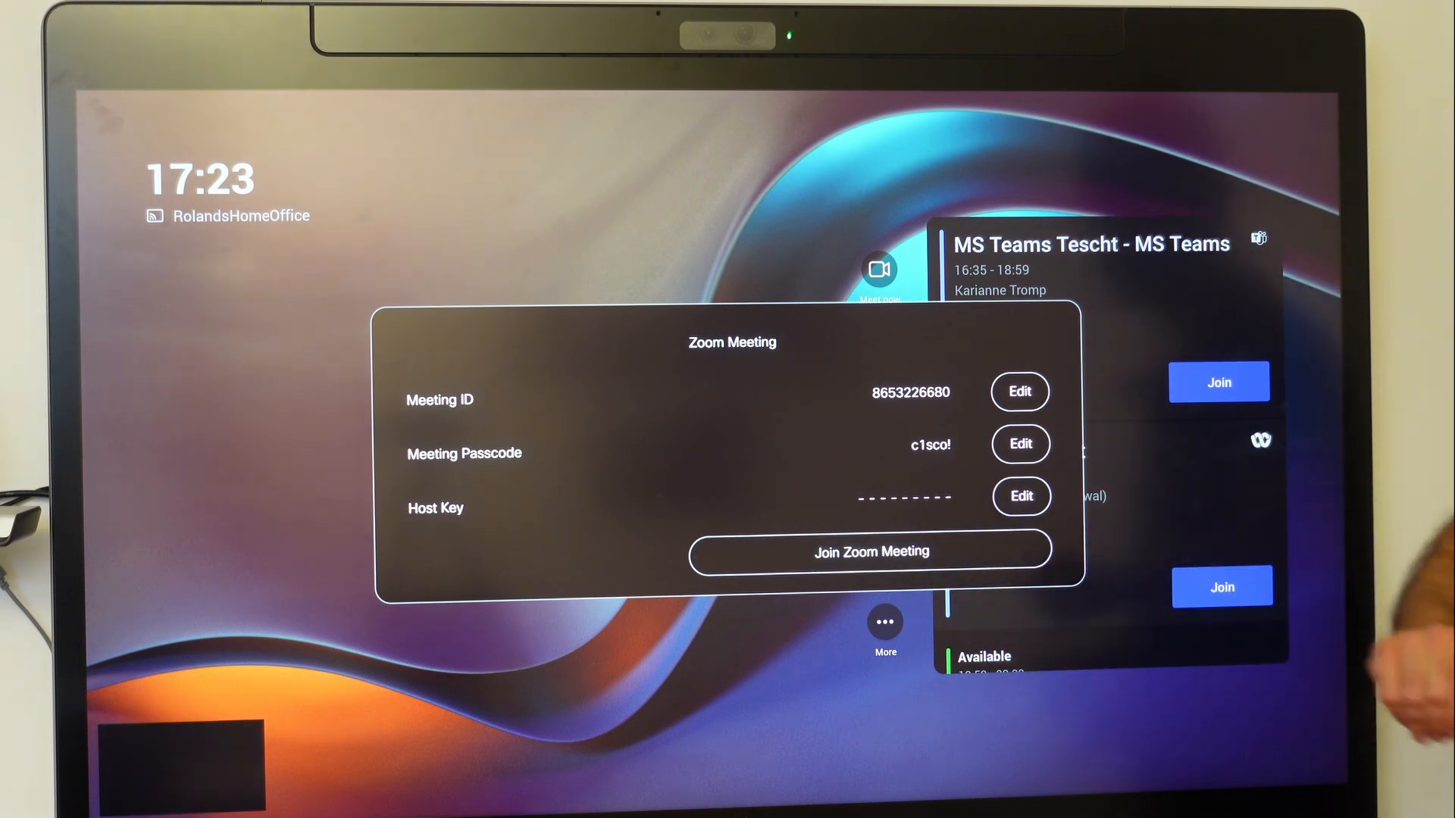
{"action": "left_click", "coordinate": [870, 551]}
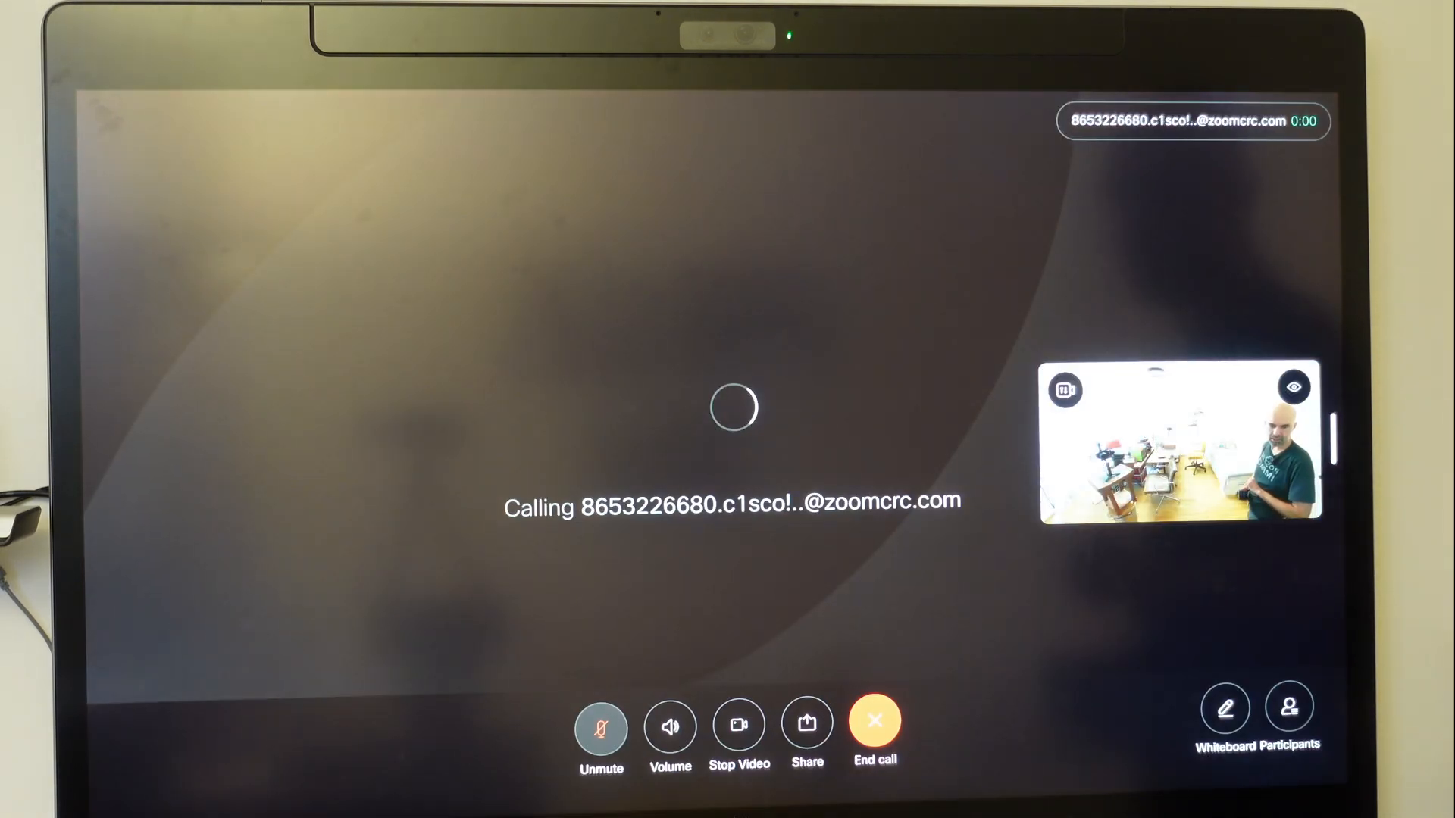